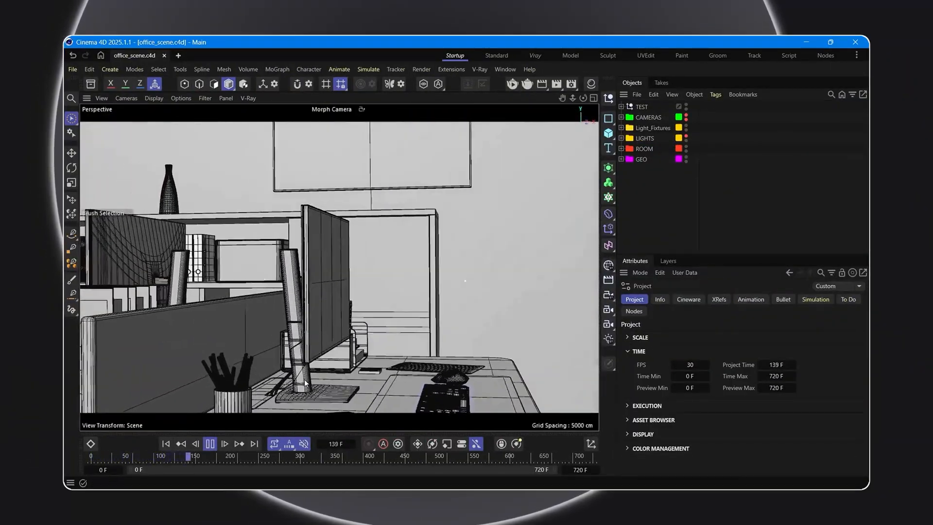
Scrub the timeline to a later frame of the office scene before rendering in V-Ray
left_click(231, 456)
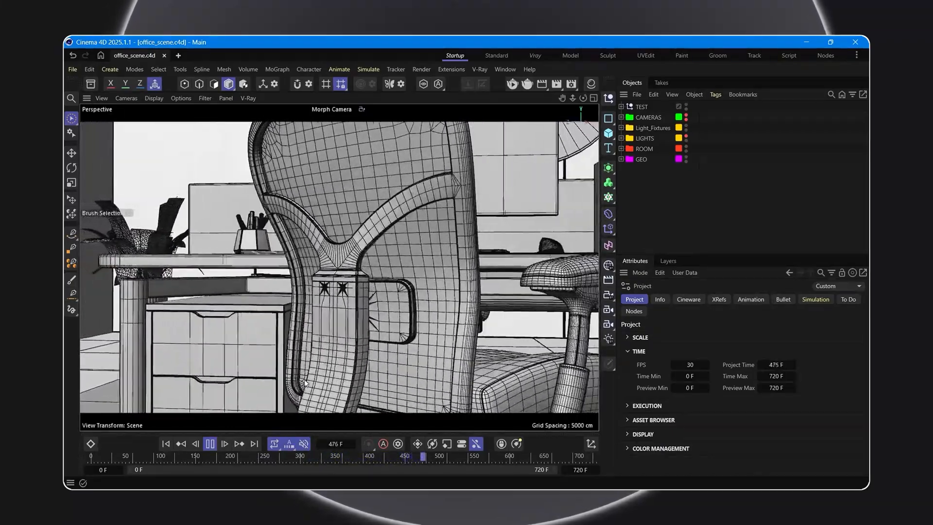
left_click(209, 443)
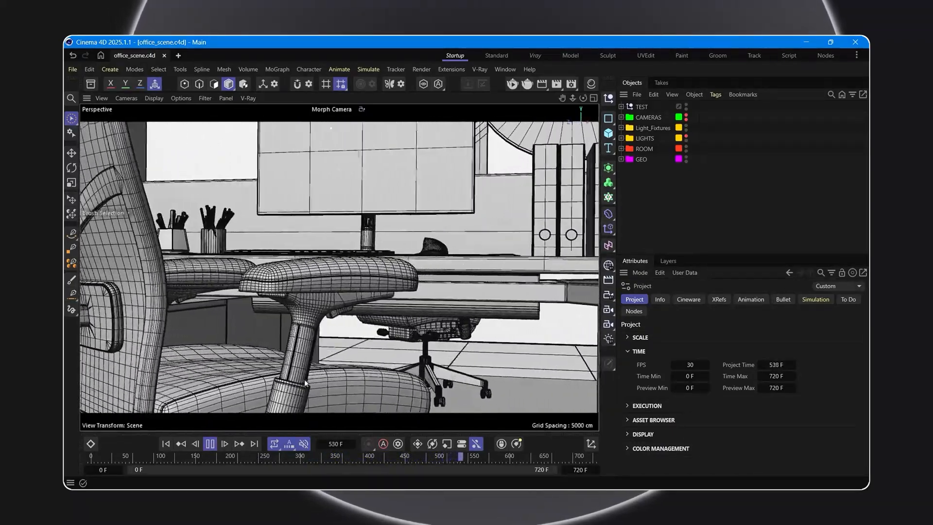
left_click(209, 443)
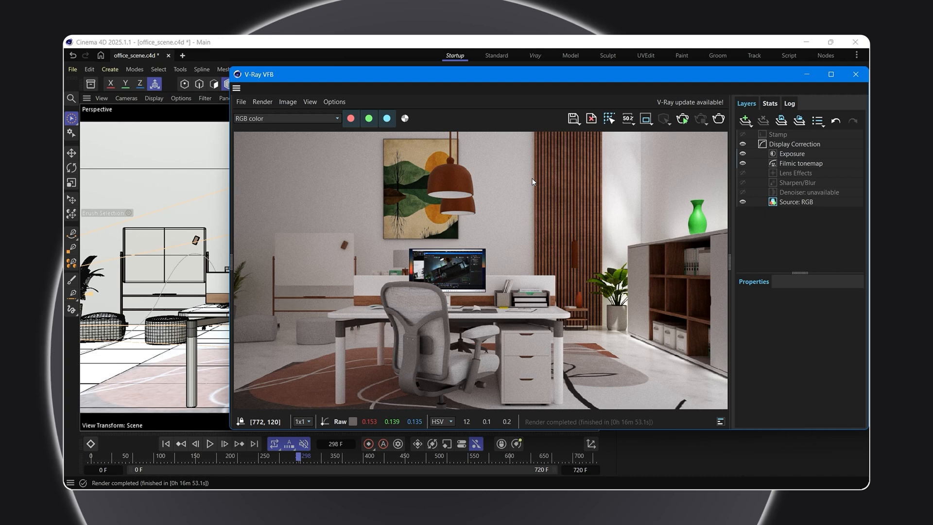
Create 'My Render Setting' with V-Ray using the NVIDIA AI Denoiser and advanced options expanded
left_click(855, 74)
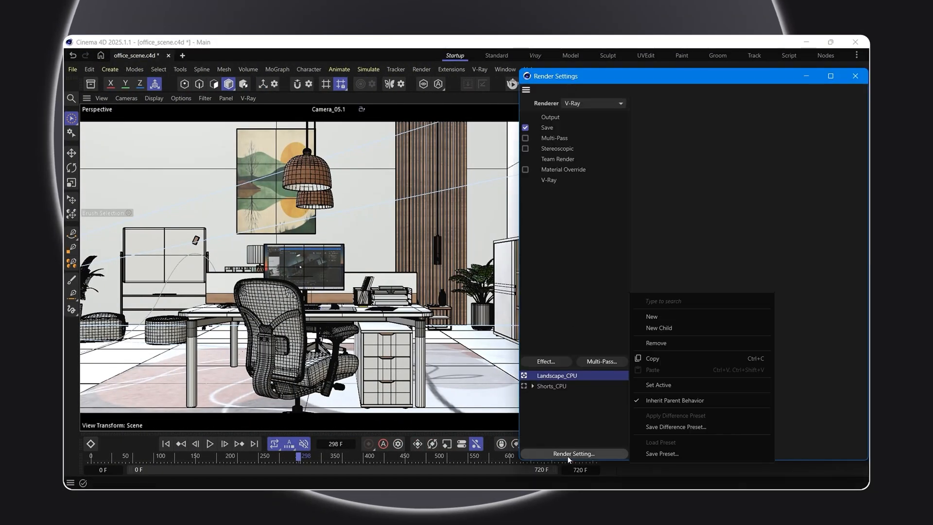
left_click(651, 315)
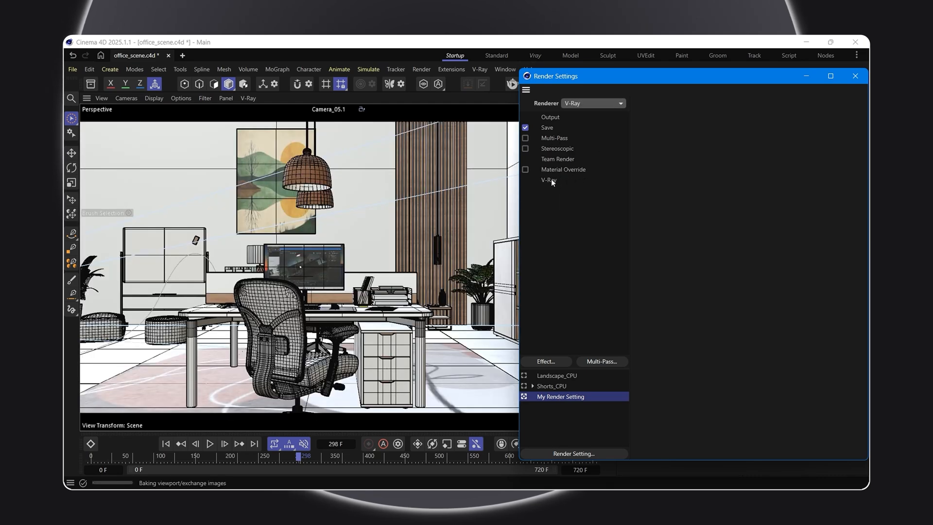
left_click(548, 180)
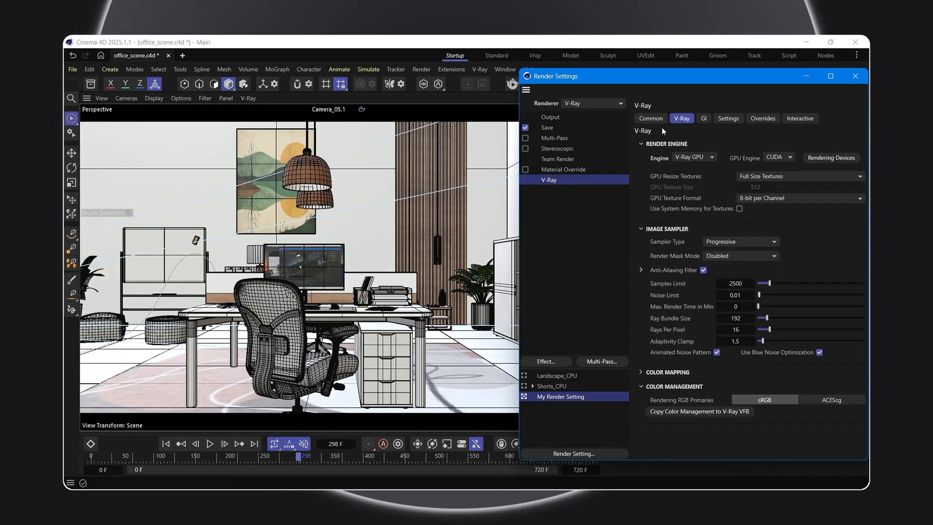
left_click(651, 118)
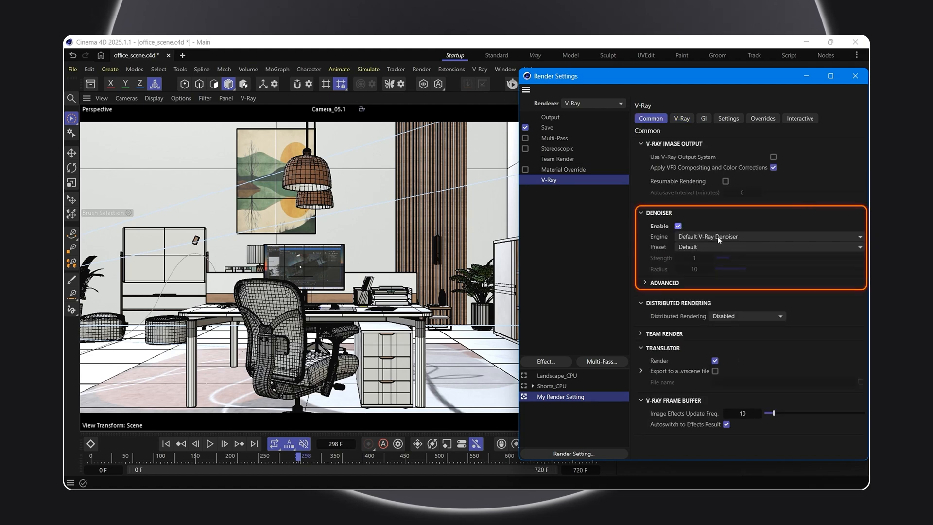
left_click(767, 237)
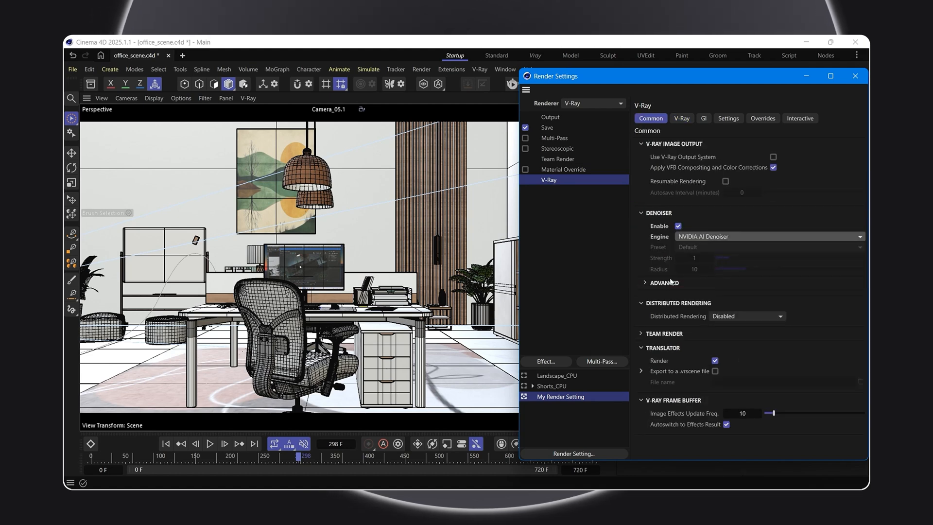
left_click(642, 283)
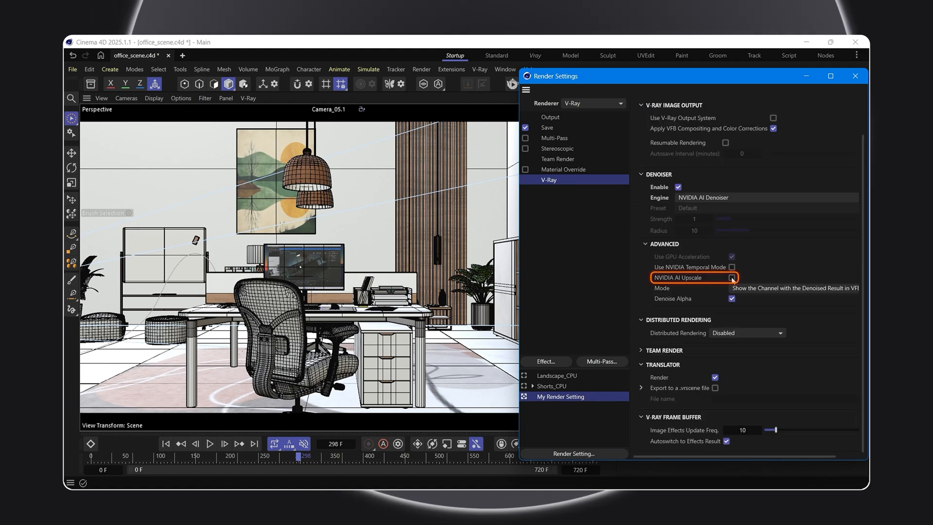
left_click(733, 277)
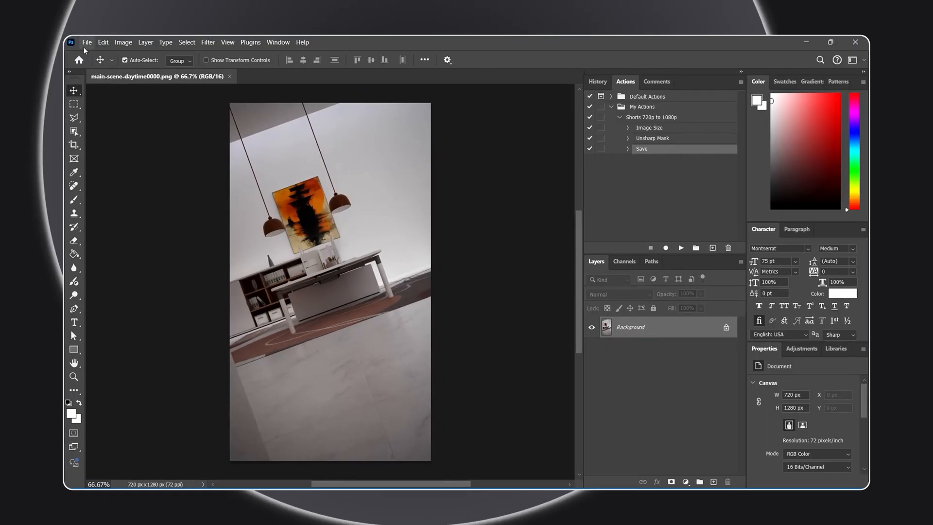
Start a Batch run and choose Renders\daytime_720p as the source folder
left_click(86, 41)
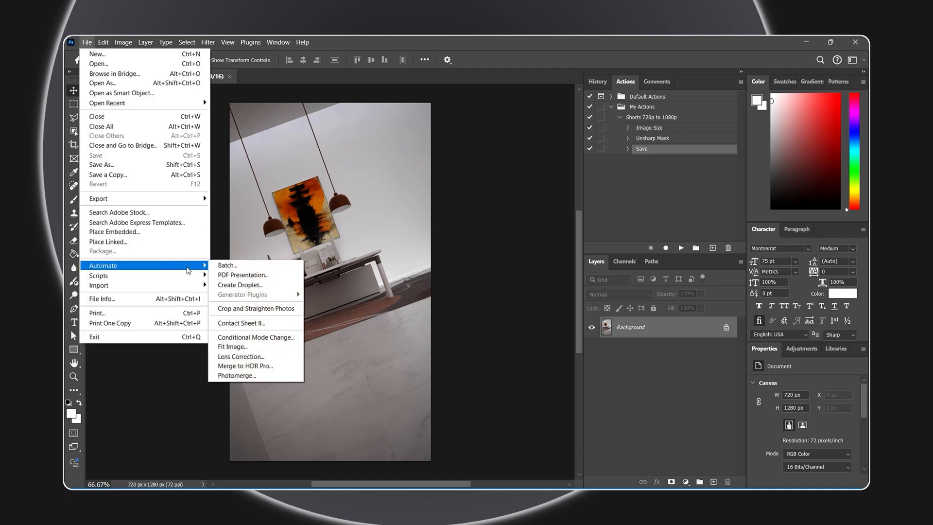
left_click(227, 264)
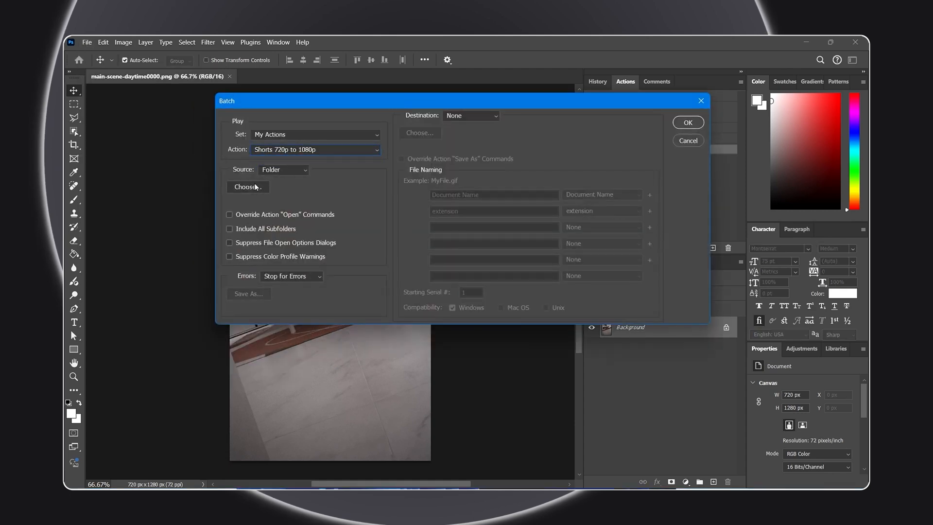
left_click(247, 186)
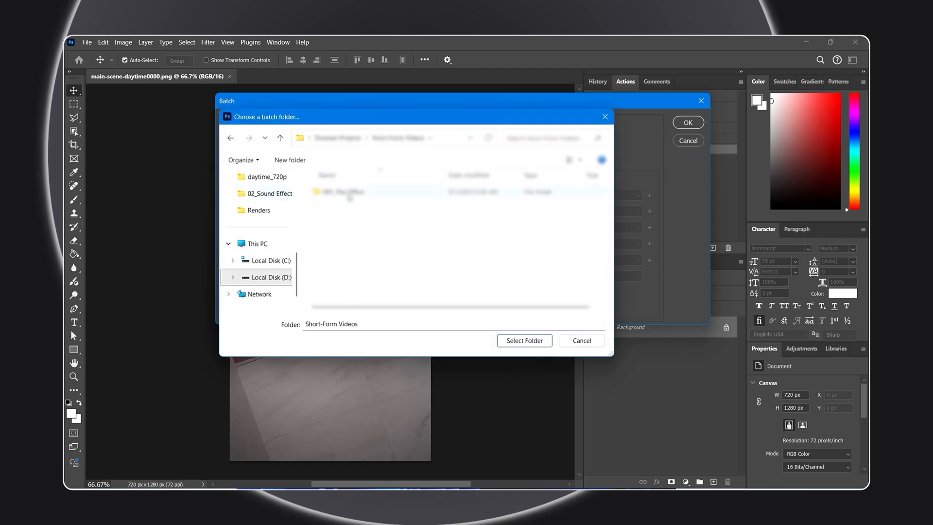
double_click(339, 191)
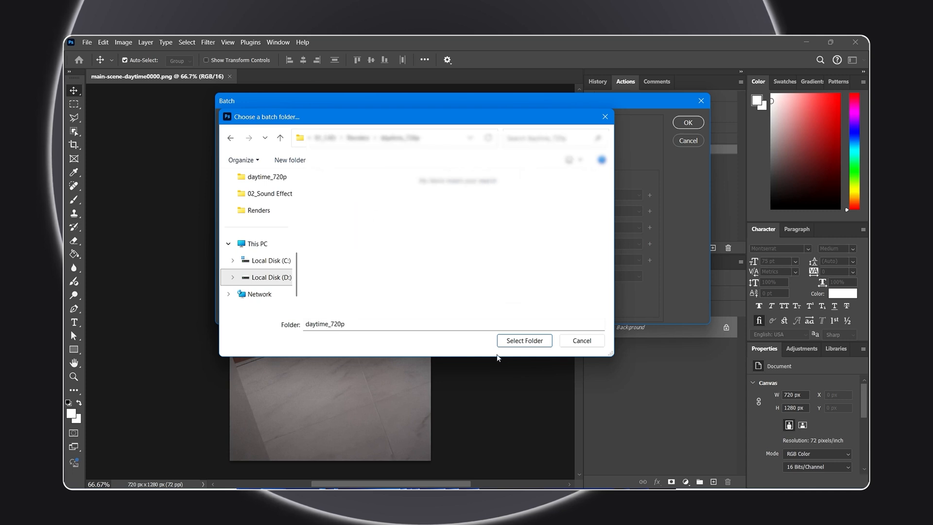
left_click(523, 340)
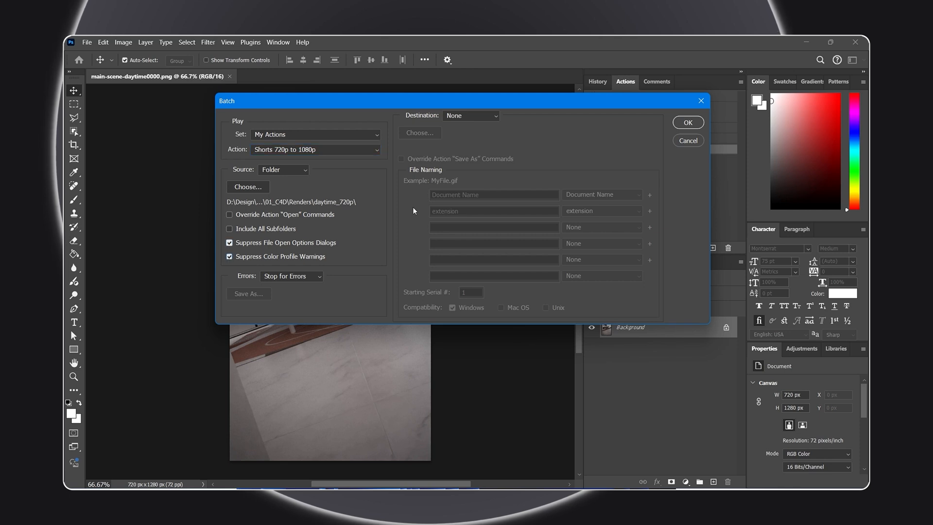
Set the batch destination folder to daytime_1080p_conversion
left_click(470, 114)
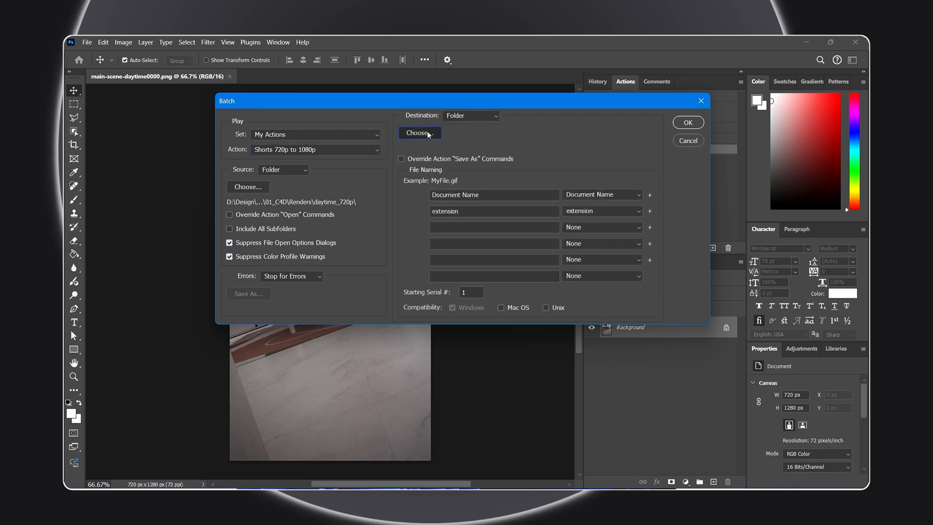
left_click(419, 132)
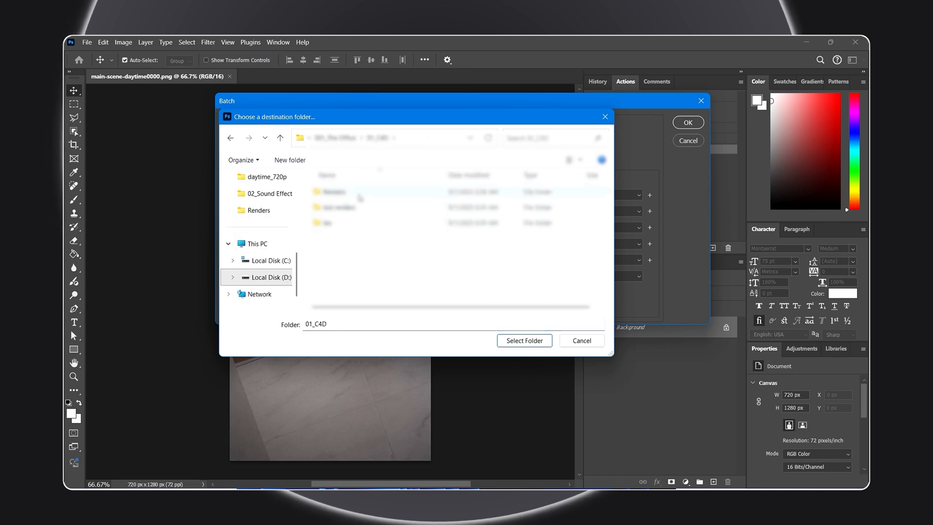
left_click(524, 340)
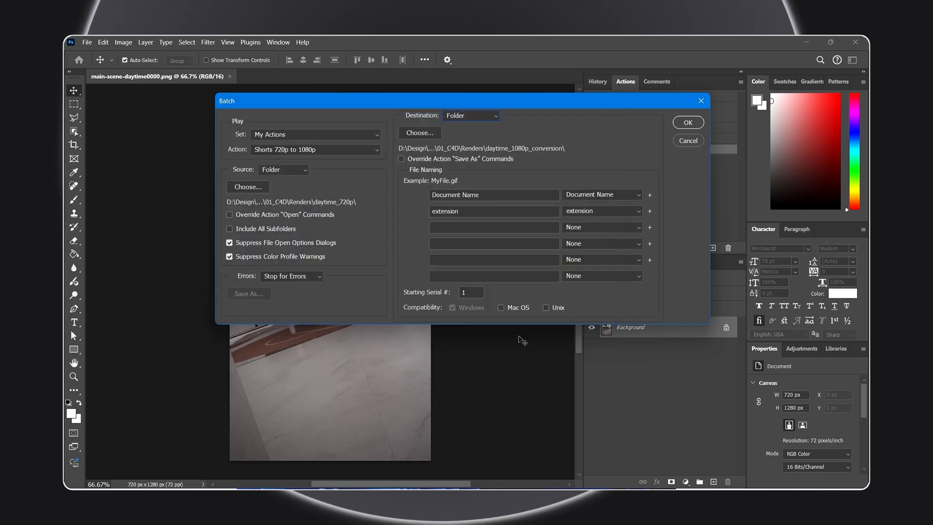
Enable Override Action "Save As" Commands, accept the notice, and run the batch
left_click(402, 158)
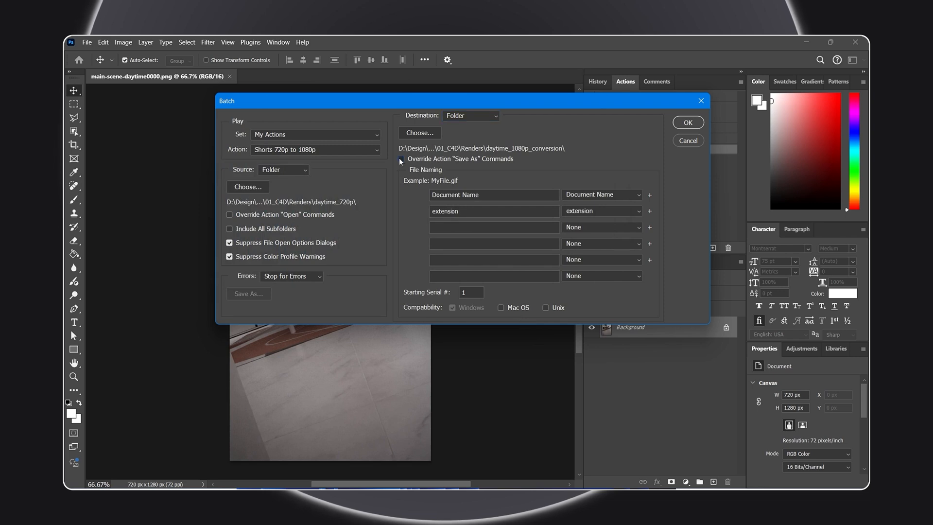
left_click(401, 158)
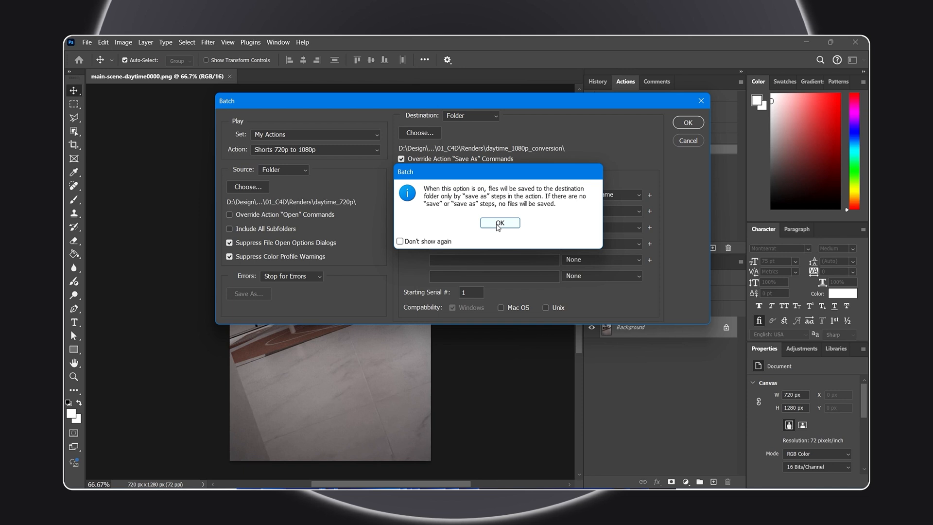
left_click(499, 223)
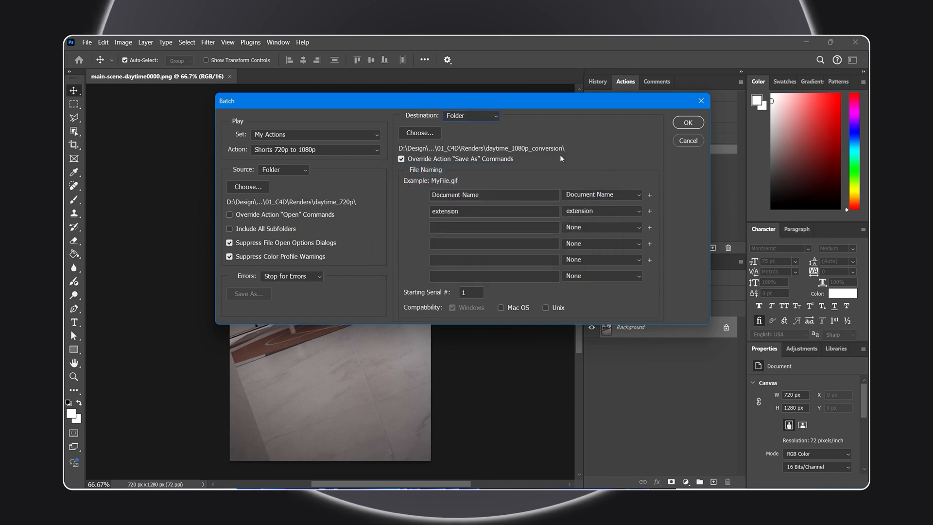
mouse_move(616, 147)
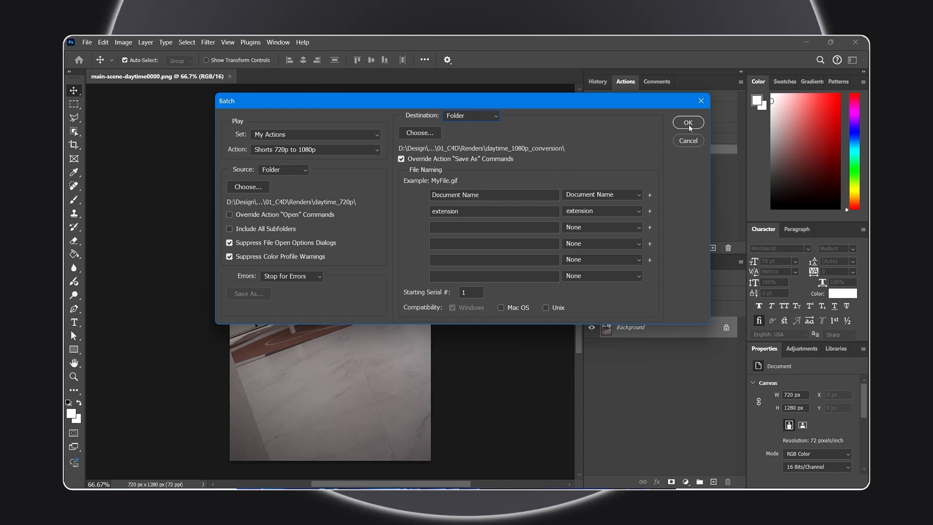
left_click(687, 122)
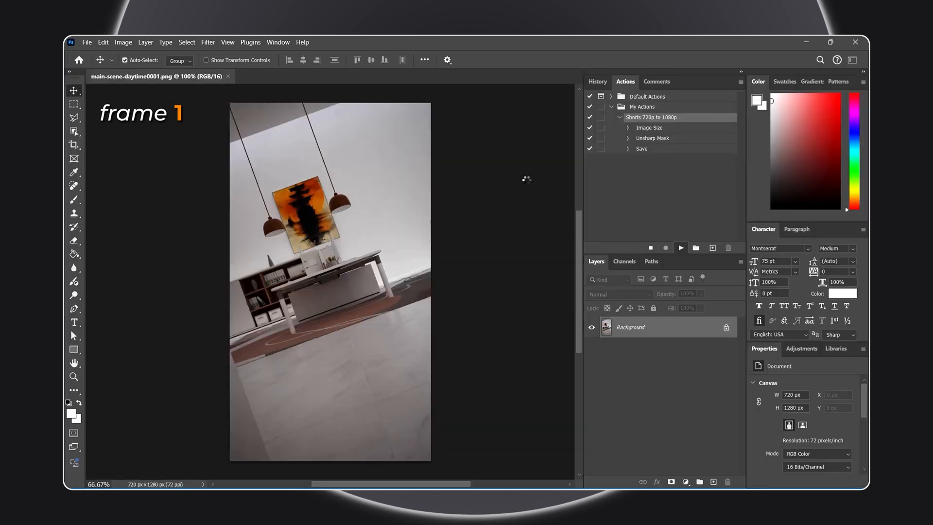
Let the Shorts 720p to 1080p action upscale, sharpen and save each daytime frame
left_click(680, 247)
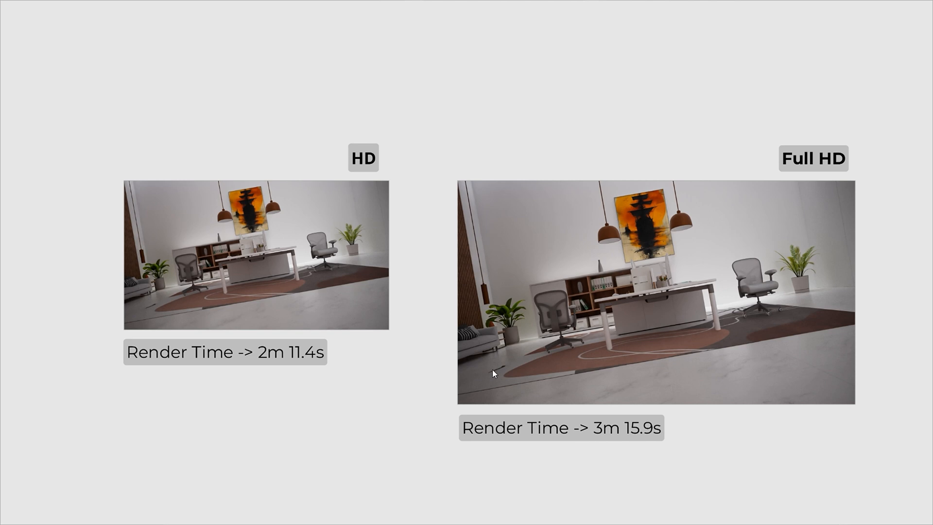
mouse_move(508, 359)
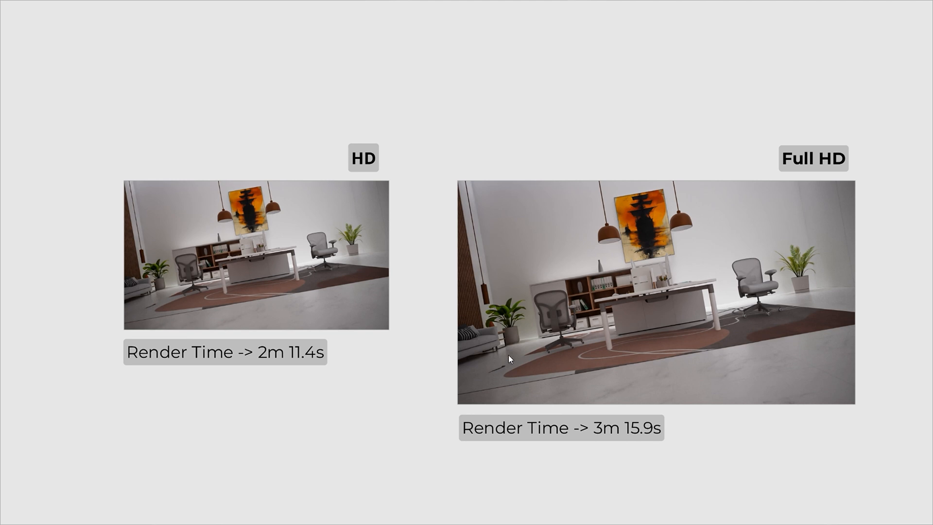